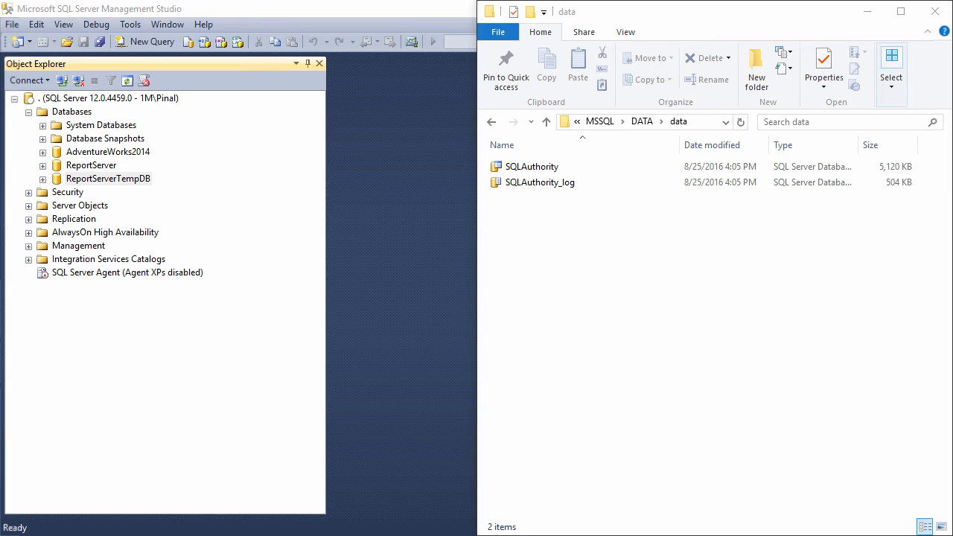
pyautogui.moveTo(689, 395)
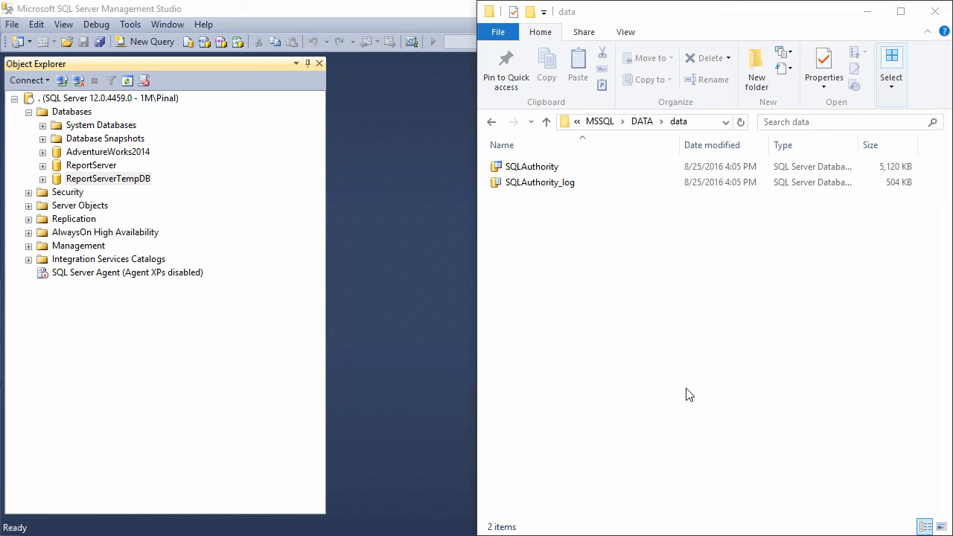
# - Browse the MSSQL data folder and select the SQLAuthority data file
pyautogui.click(531, 166)
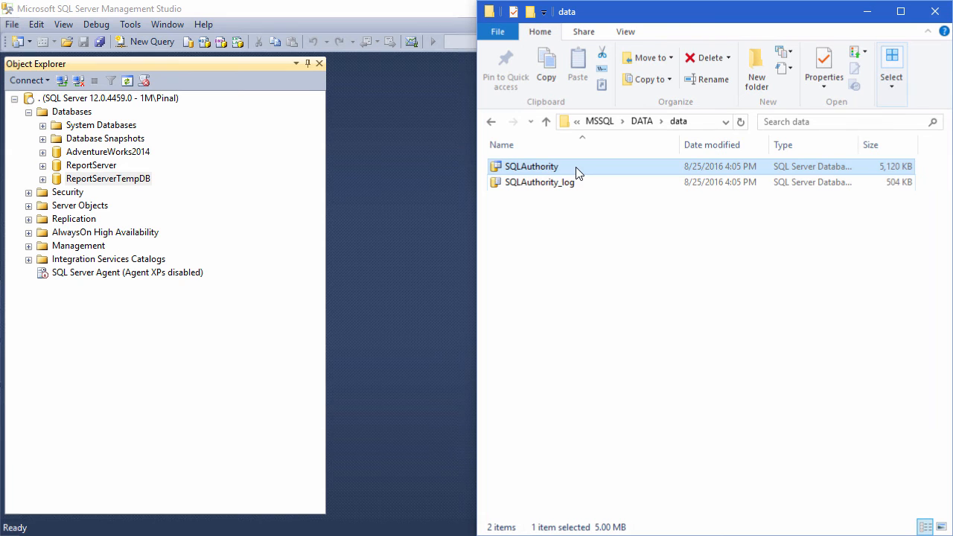
pyautogui.click(540, 182)
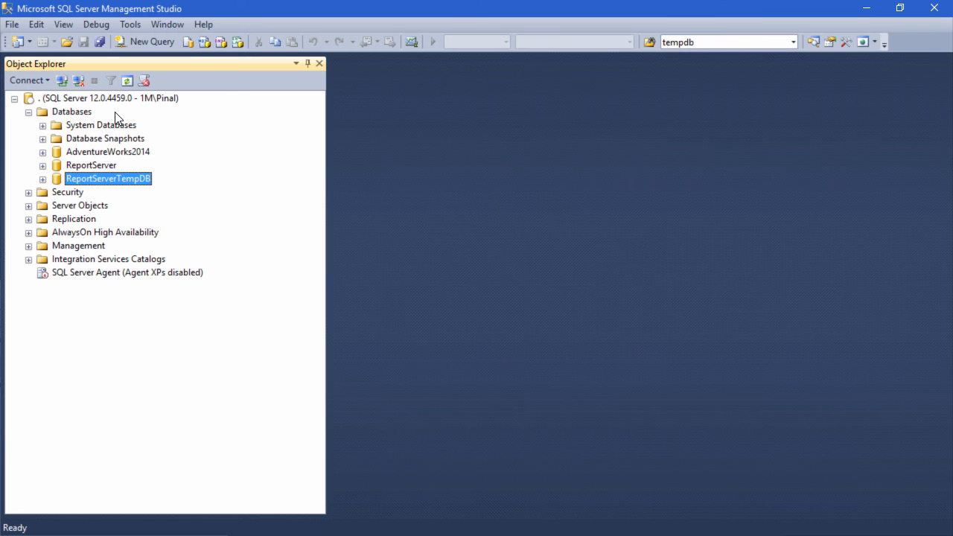
# - Open the Attach Databases window from the Databases node in Object Explorer
pyautogui.rightClick(72, 111)
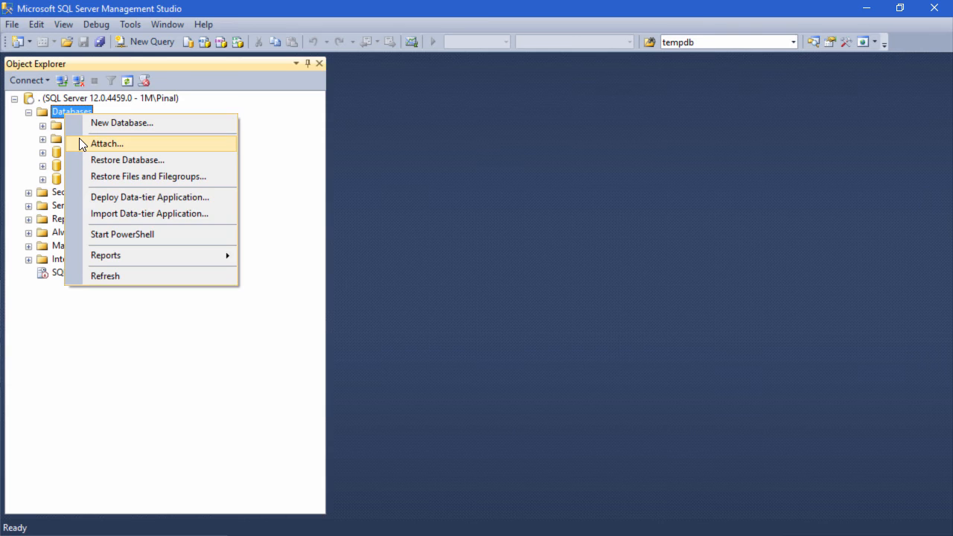
pyautogui.click(107, 143)
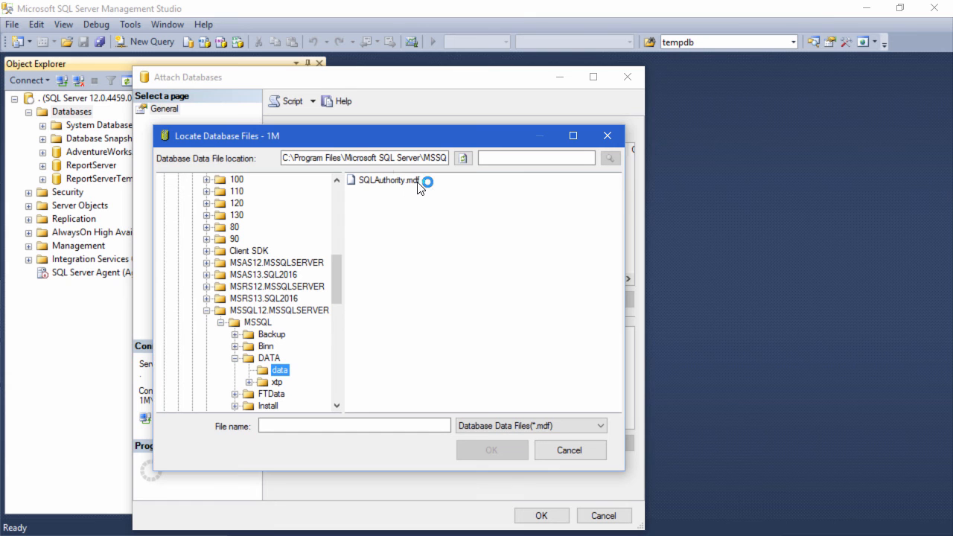
# - Add SQLAuthority.mdf from the data folder to the attach list
pyautogui.click(491, 450)
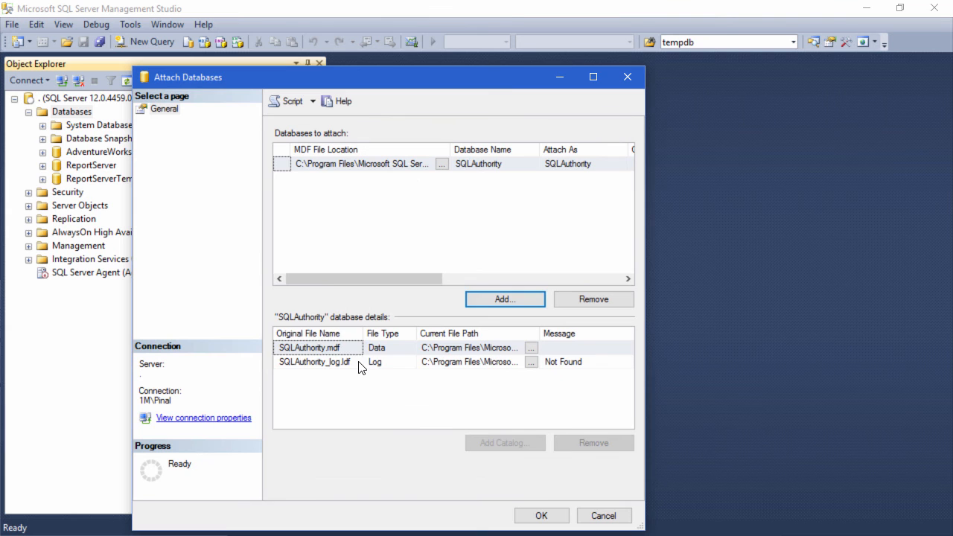
# - Select the Not Found SQLAuthority_log.ldf row in the database details
pyautogui.click(313, 362)
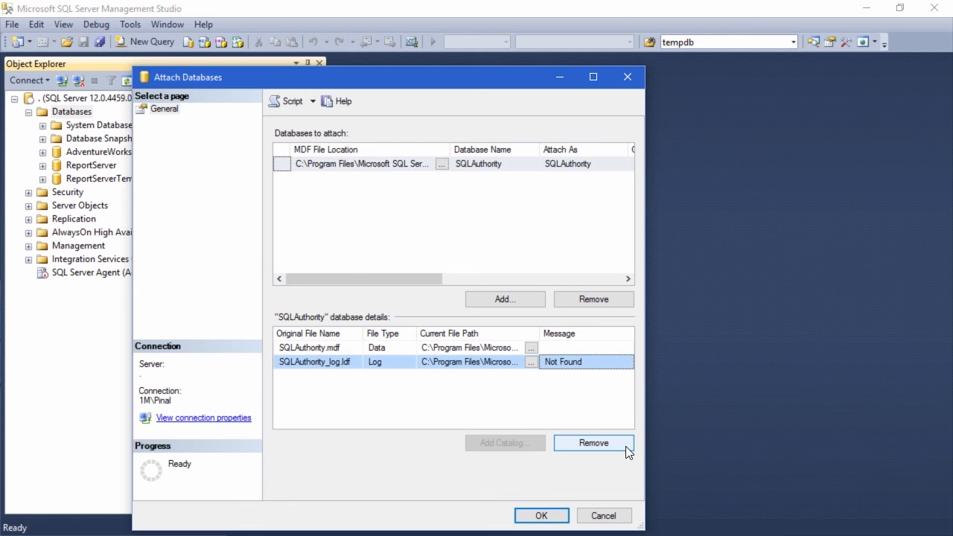